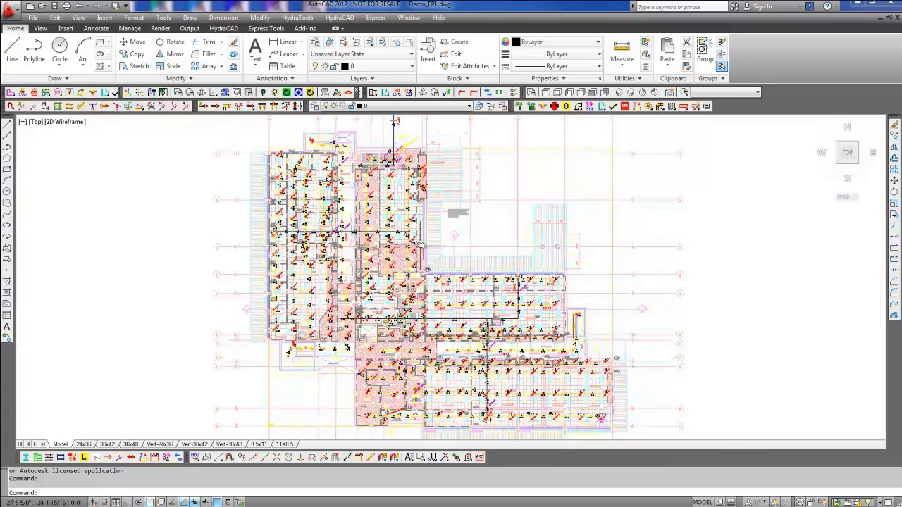
mouse_move(385, 106)
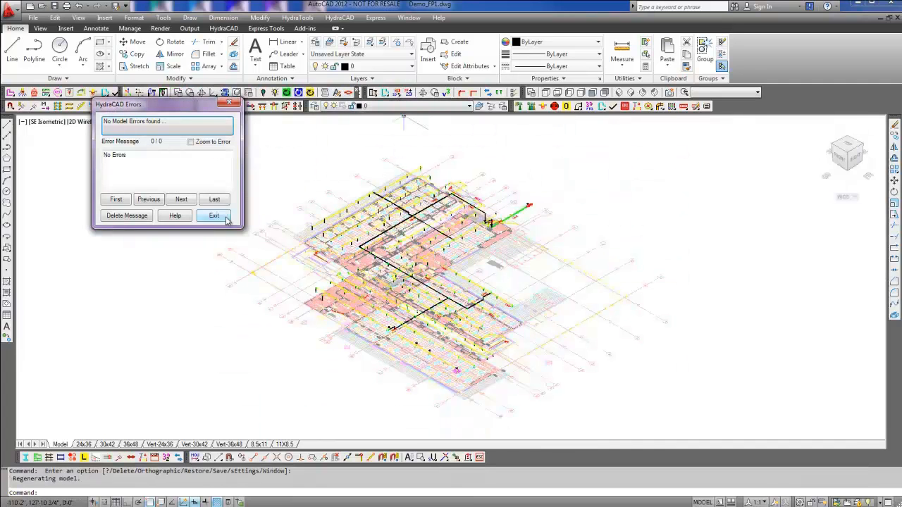
Step: Exit the HydraCAD error report after it shows 'No Model Errors found'
click(214, 216)
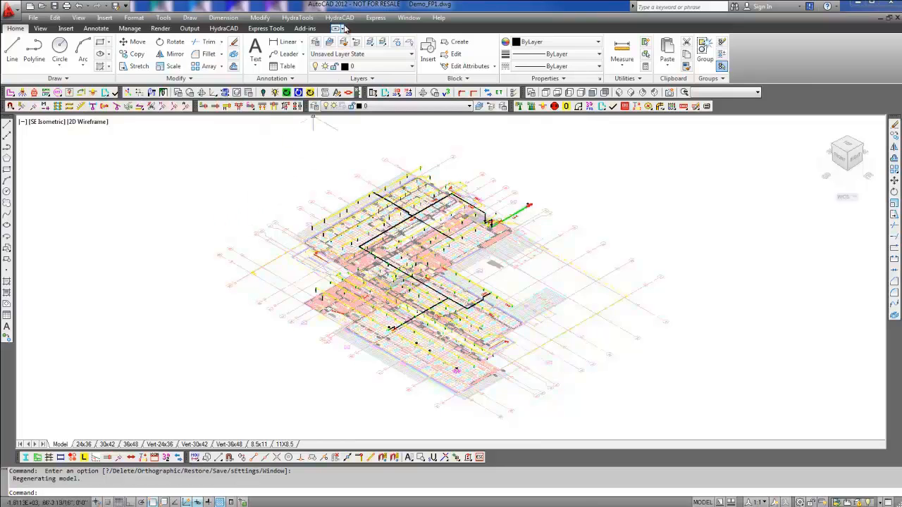
Step: Show the HydraCAD Menu Toolbar to display the Revit Toolkit
click(340, 17)
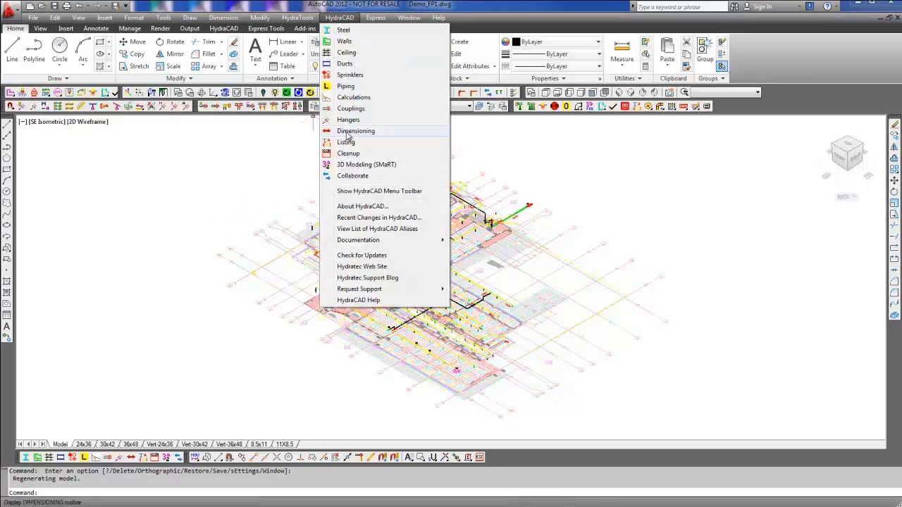
click(353, 175)
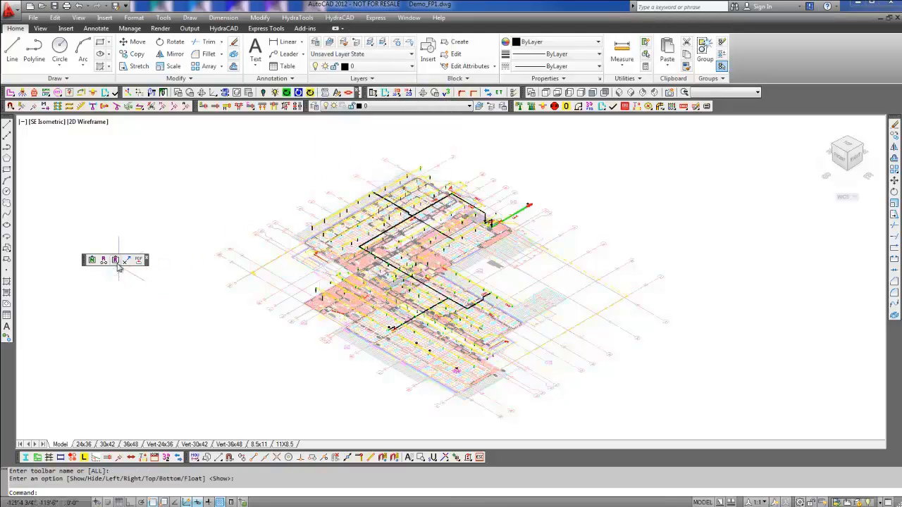
mouse_move(115, 261)
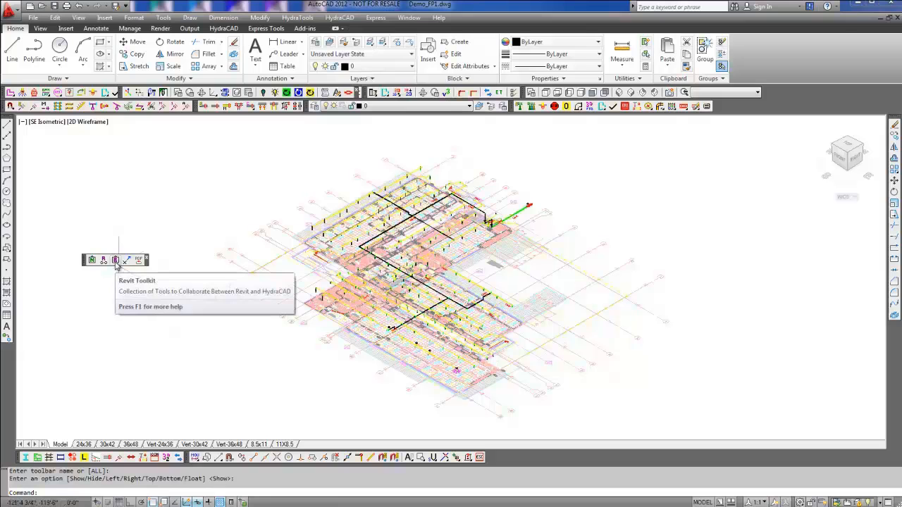
click(115, 259)
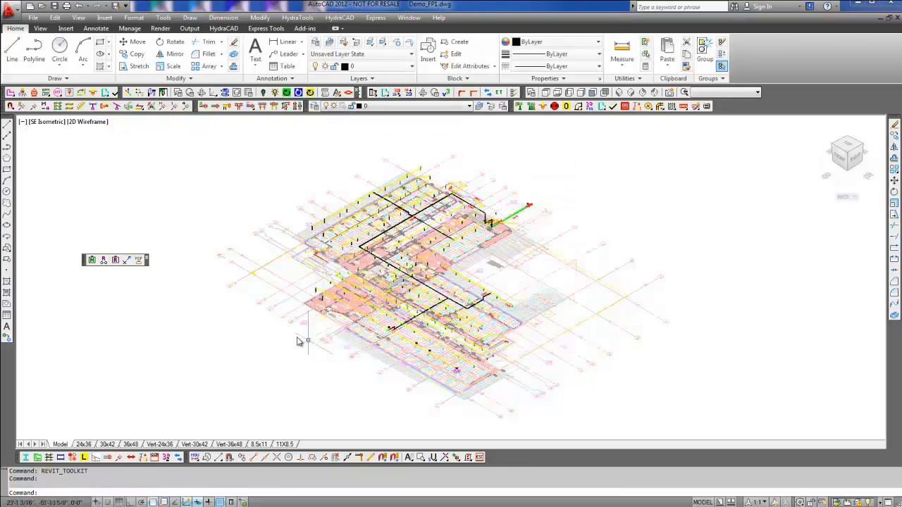
mouse_move(93, 260)
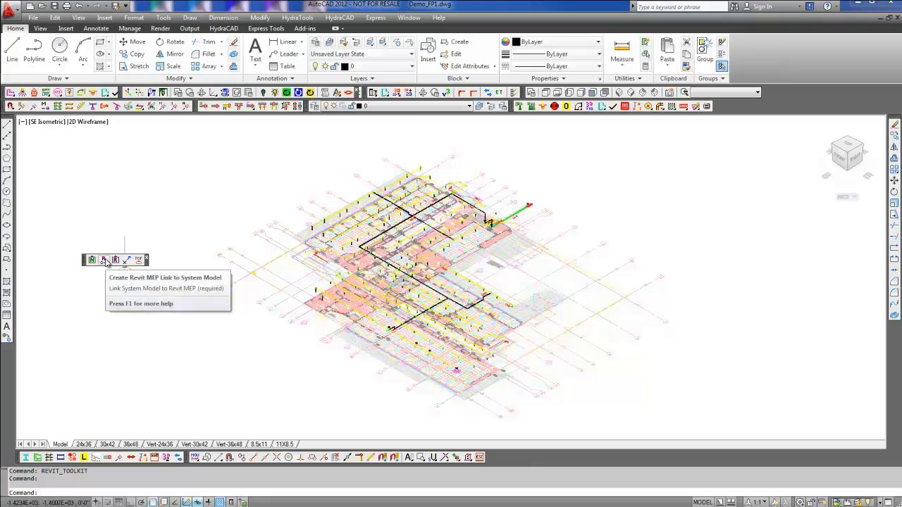
Step: Create the Revit MEP link for the system model with All heads, mains and lines selected
click(93, 260)
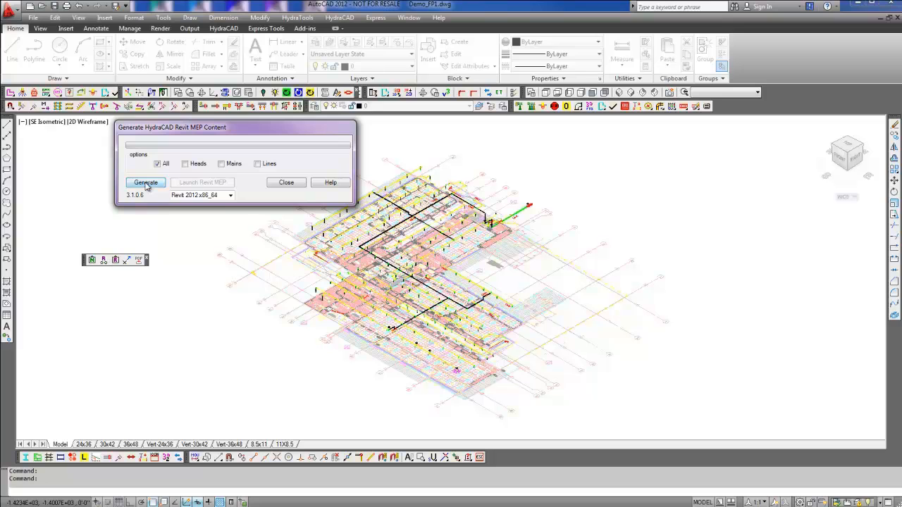
click(146, 183)
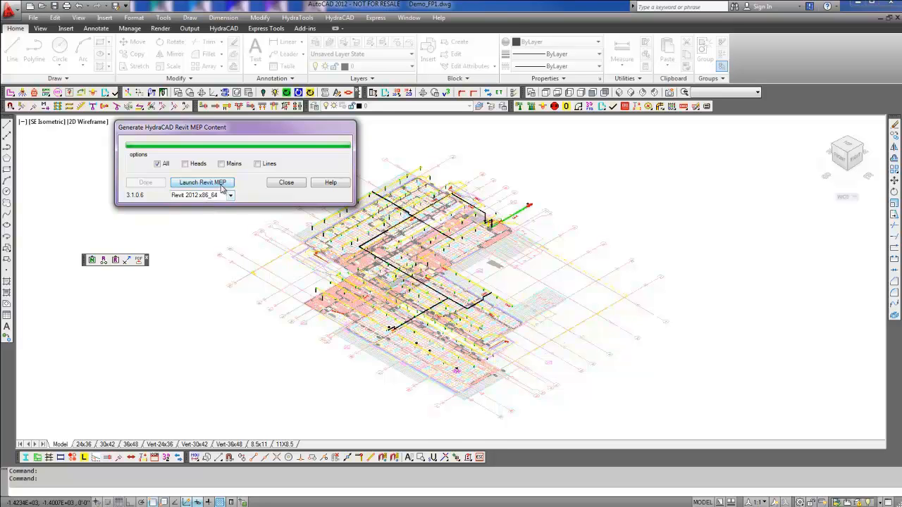
Step: Launch Revit MEP and open the revitimporttutorial project from the Demo folder
click(203, 183)
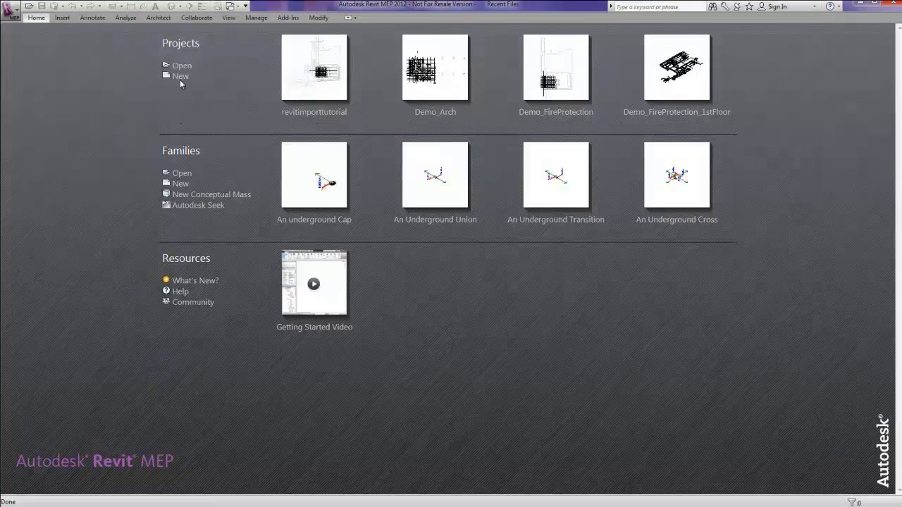
mouse_move(182, 66)
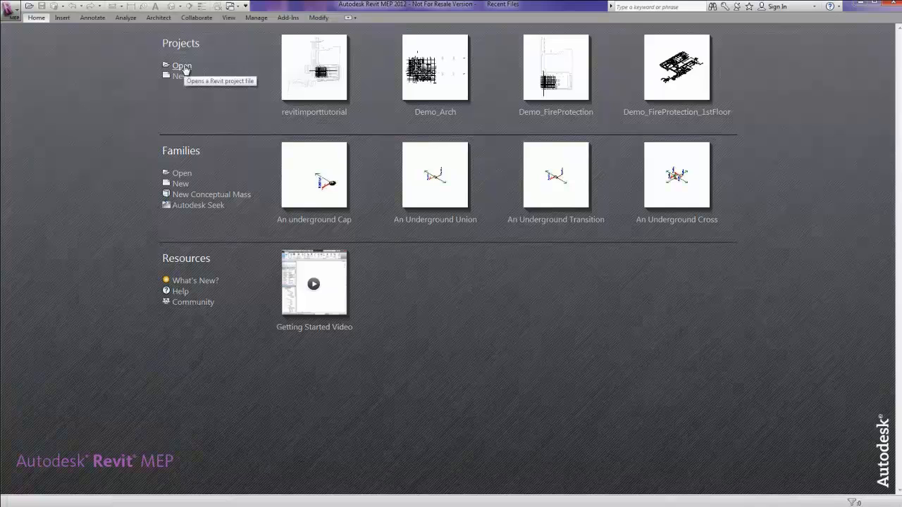
click(180, 66)
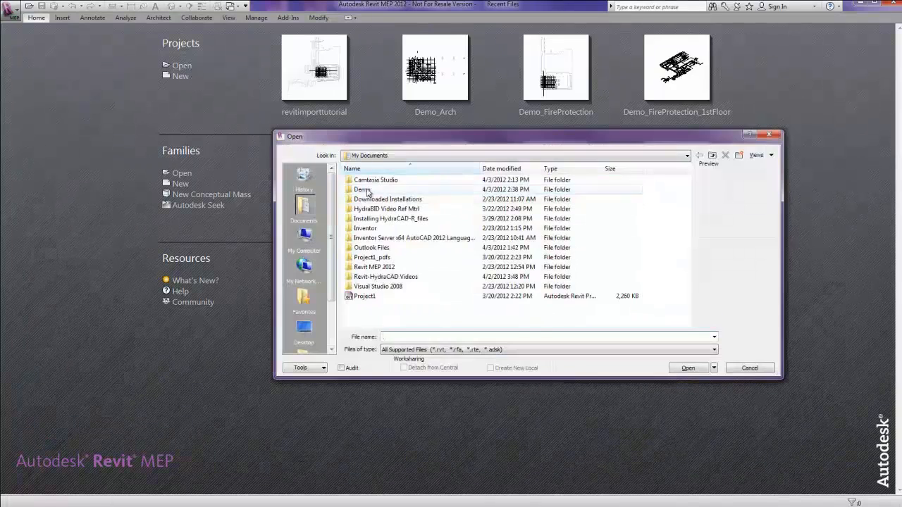
double_click(363, 188)
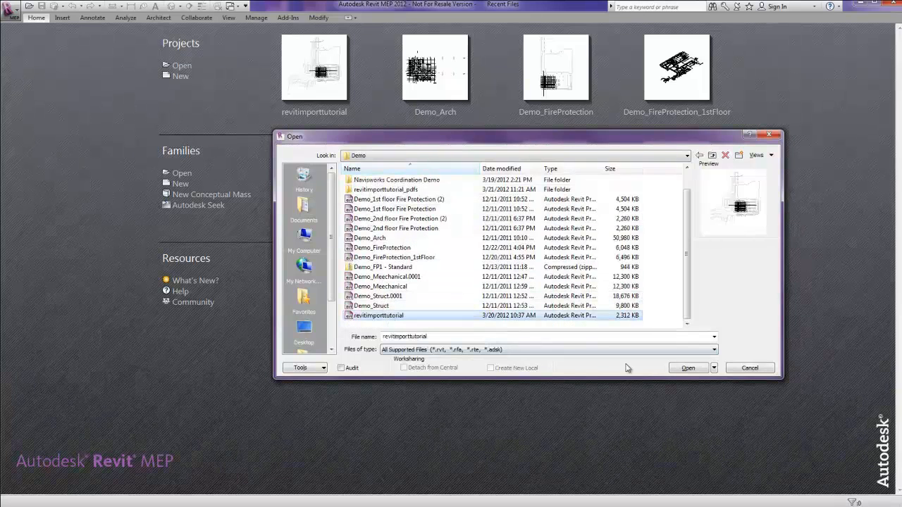
click(688, 367)
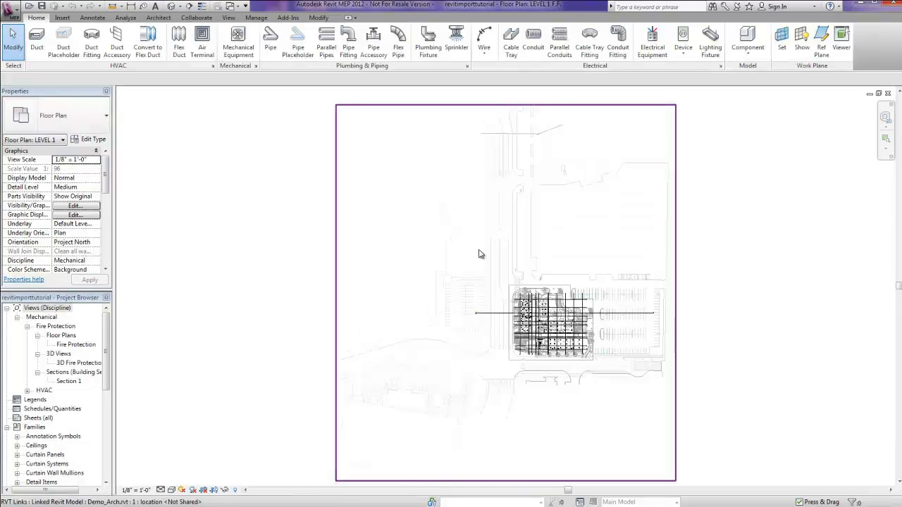
Step: Retrieve HydraCAD Revit MEP Content via Add-Ins External Tools and show the 3D Fire Protection view
click(287, 17)
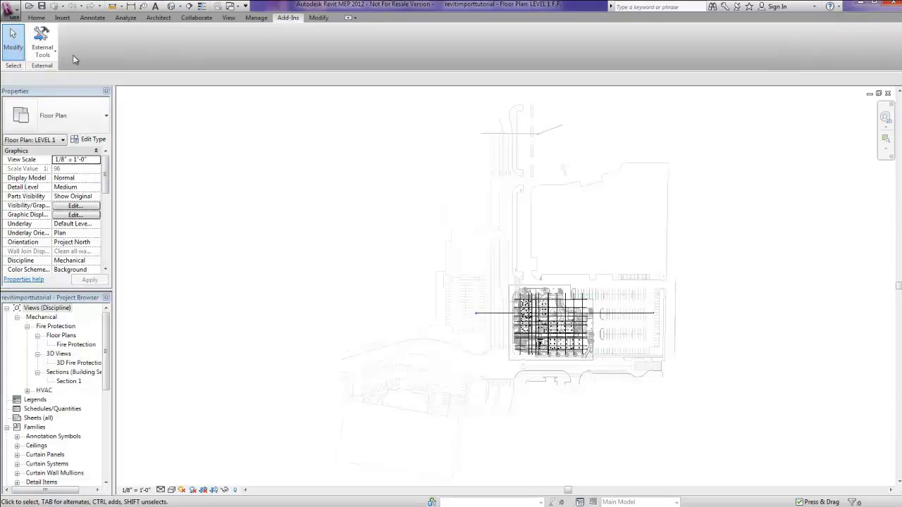
click(42, 44)
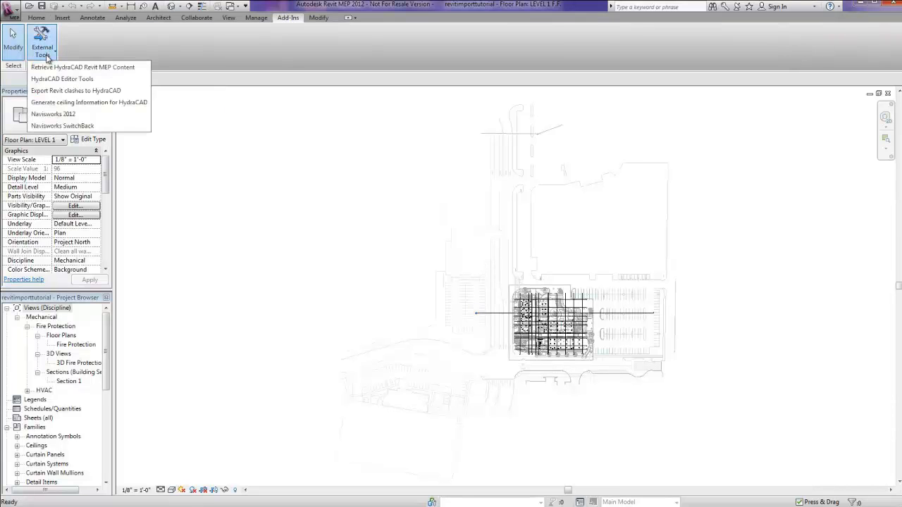
mouse_move(83, 68)
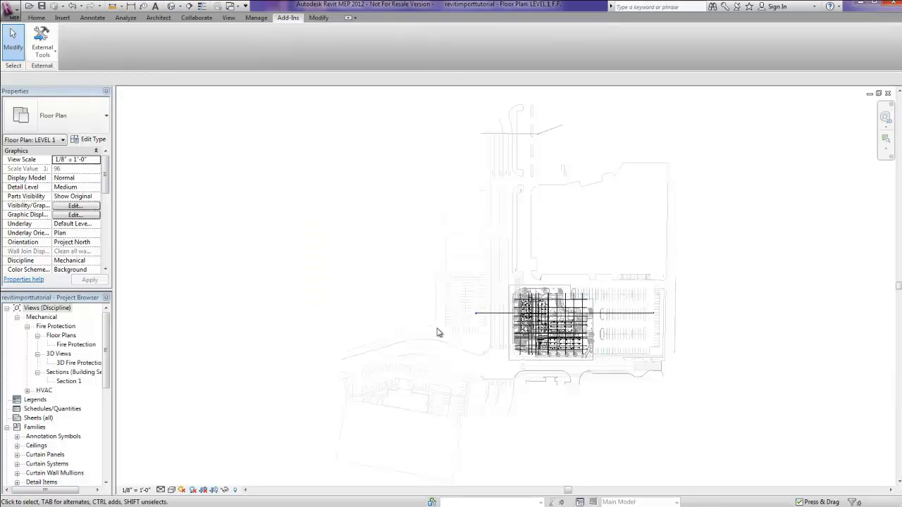
double_click(78, 362)
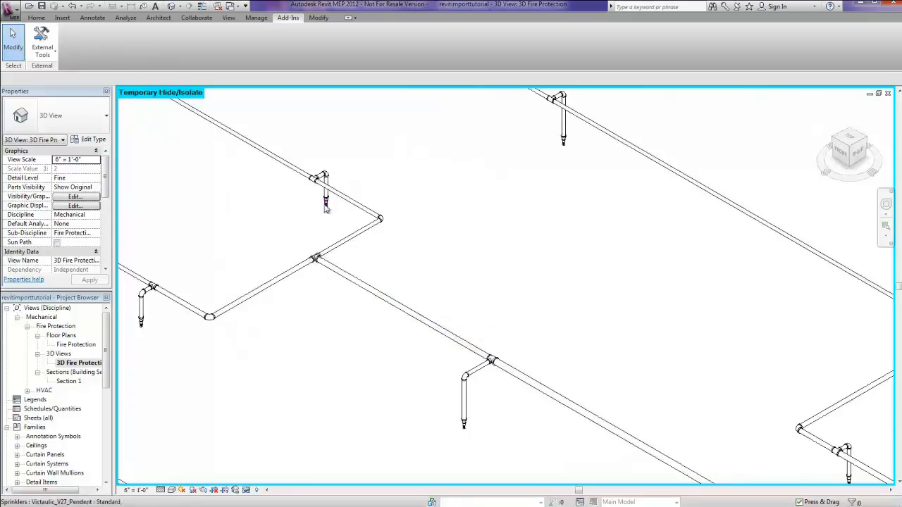
mouse_move(326, 208)
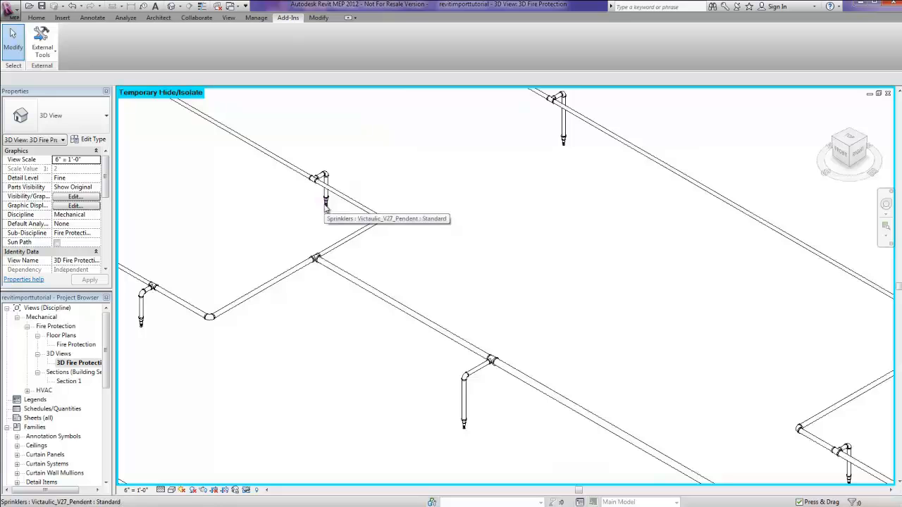
Step: Select a Victaulic V27 pendent sprinkler, review its type properties and datasheet URL, then cancel
click(324, 196)
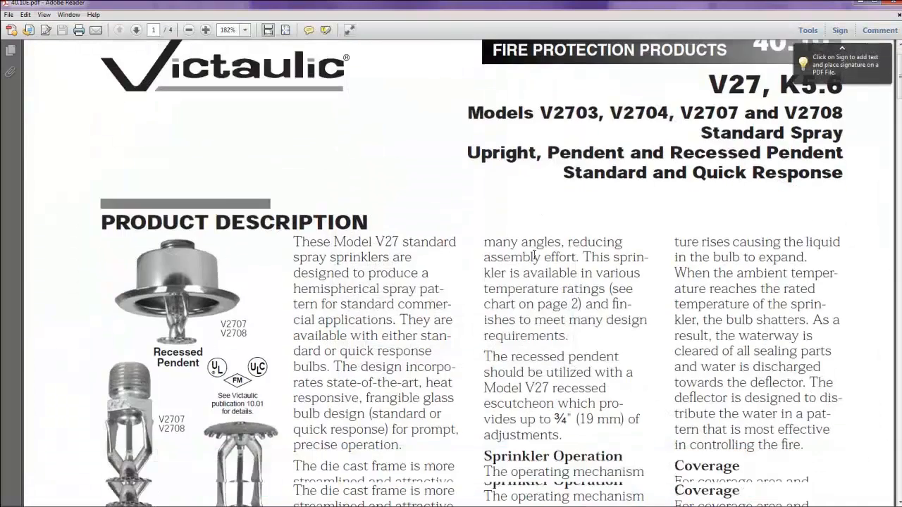
scroll(down, 3)
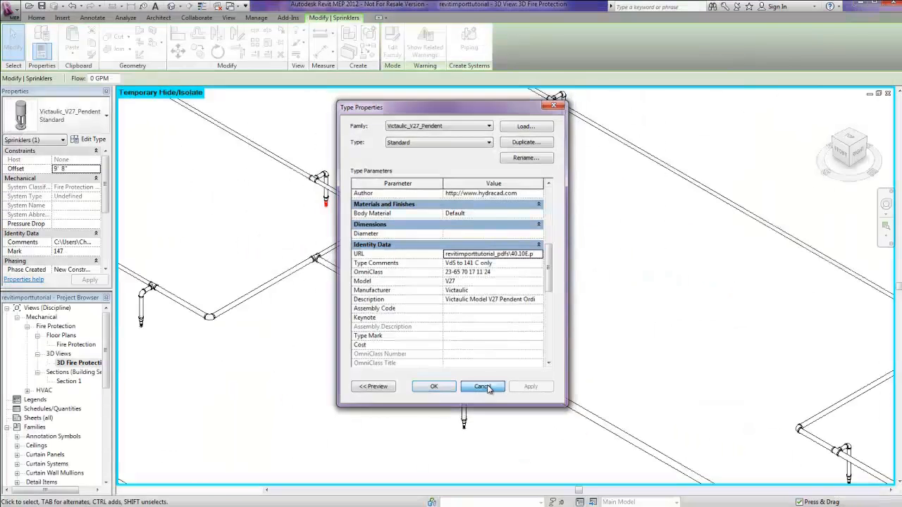
click(482, 387)
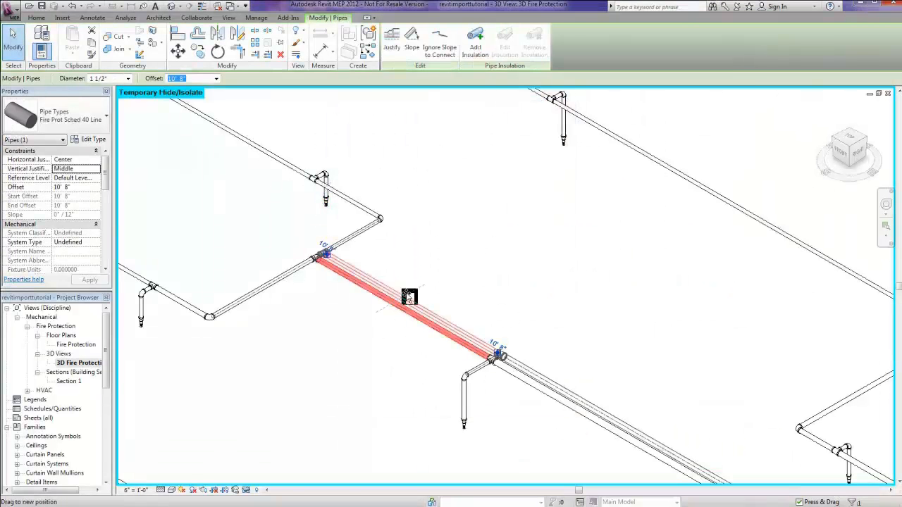